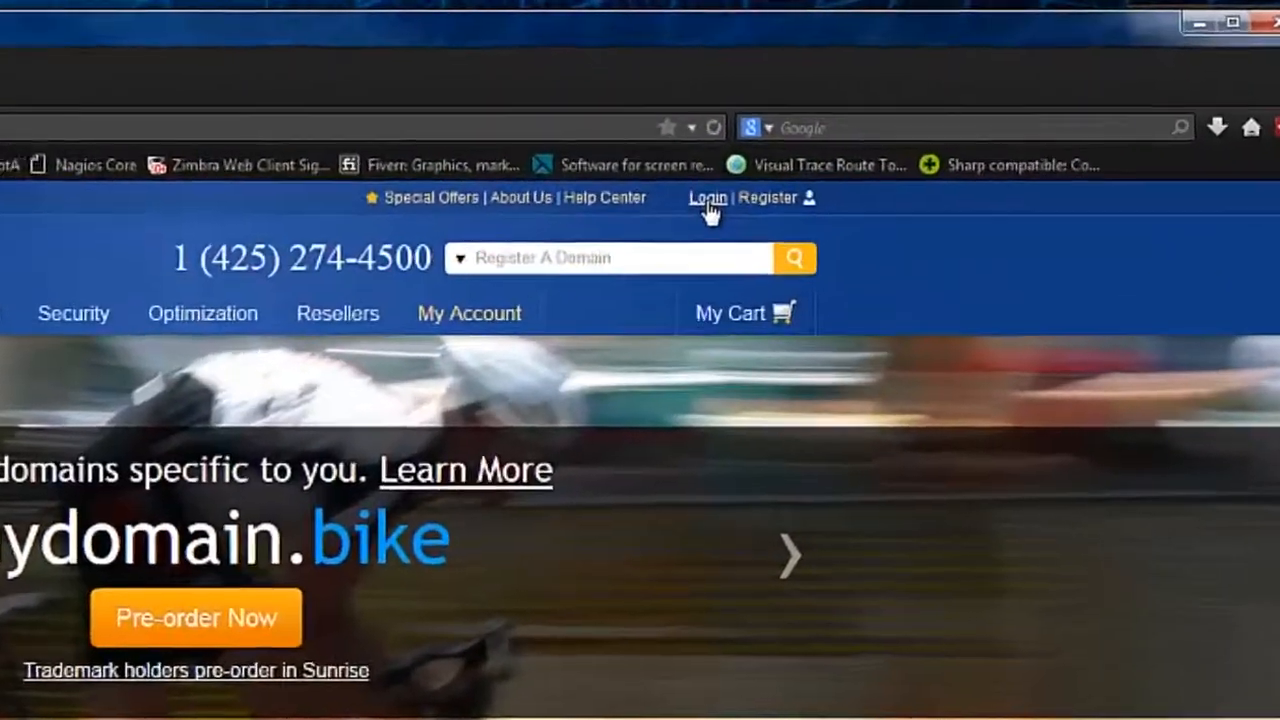
Step: Sign in to the eNom reseller account and land on Account Overview
left_click(708, 198)
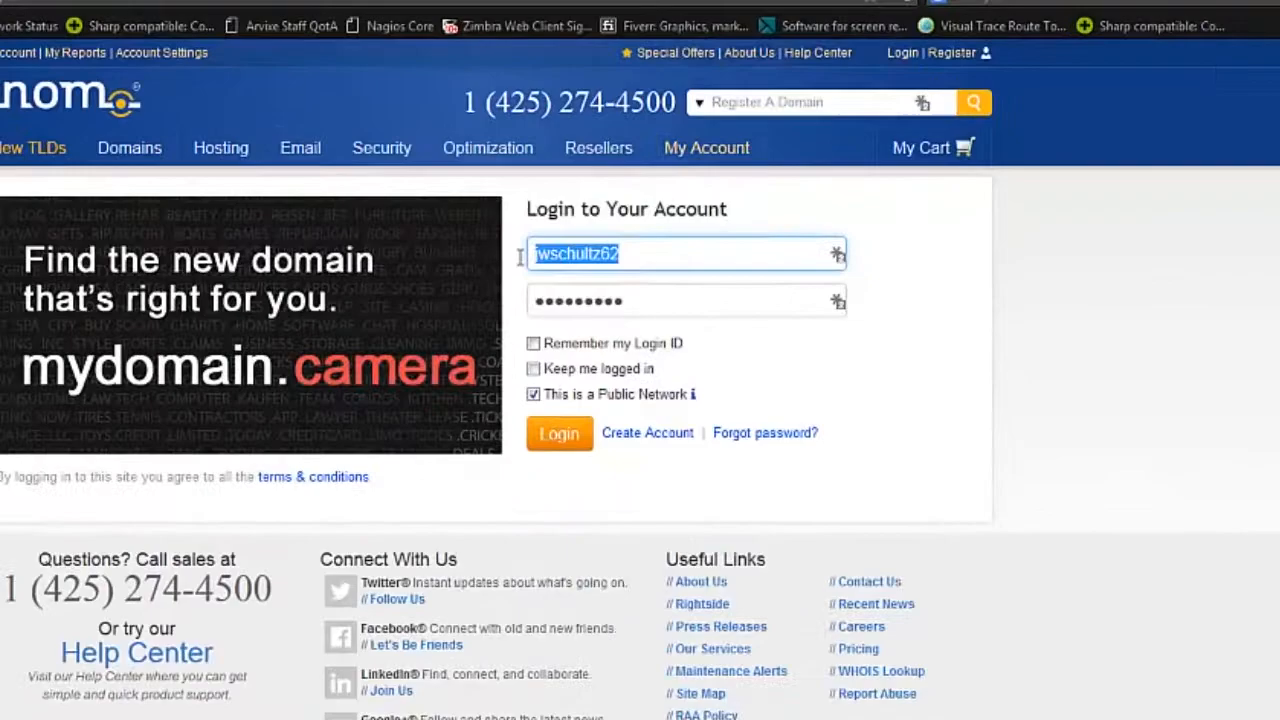
left_click(560, 432)
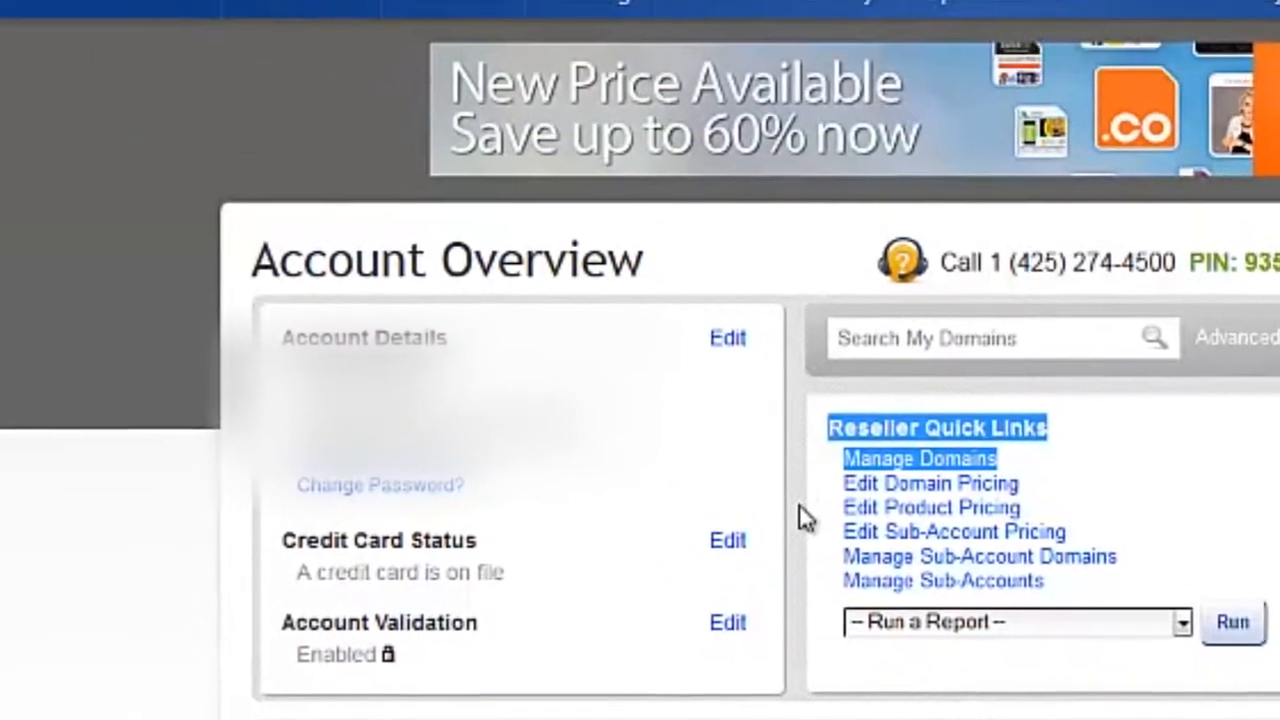
Step: From Domains > My Domains, open the management page for yiqiboba.org
left_click(520, 148)
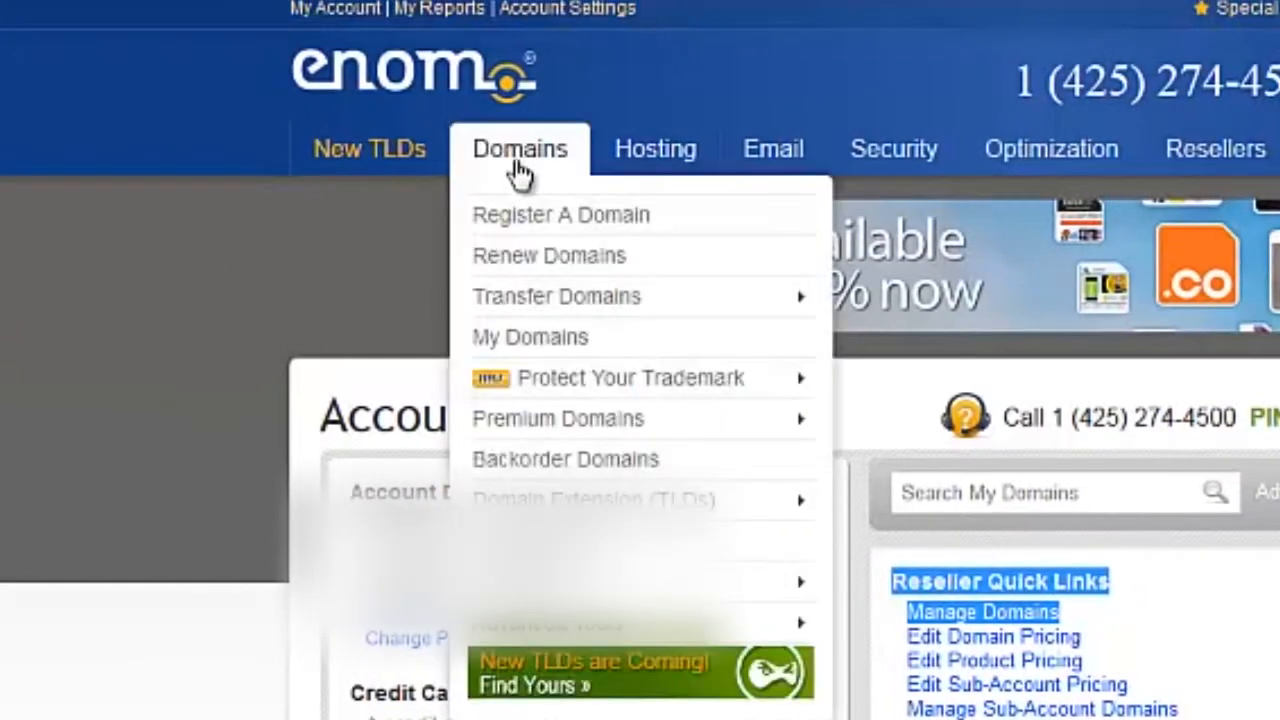
mouse_move(530, 336)
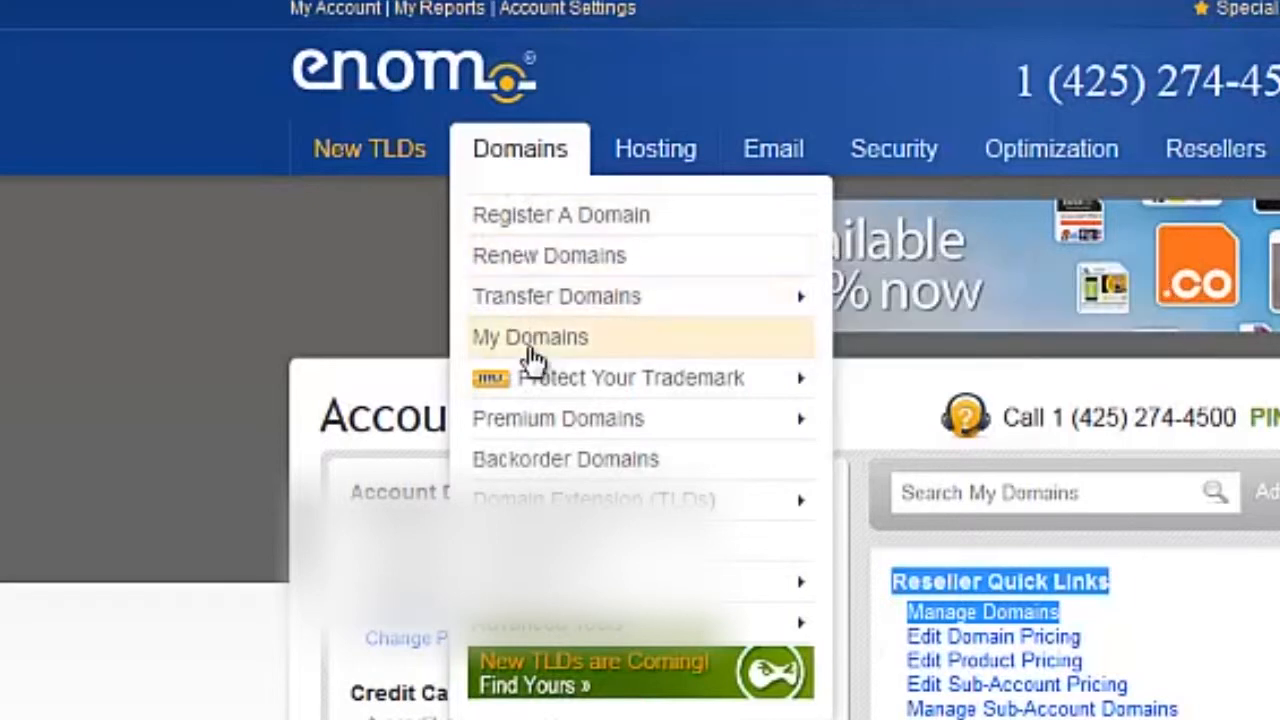
left_click(530, 336)
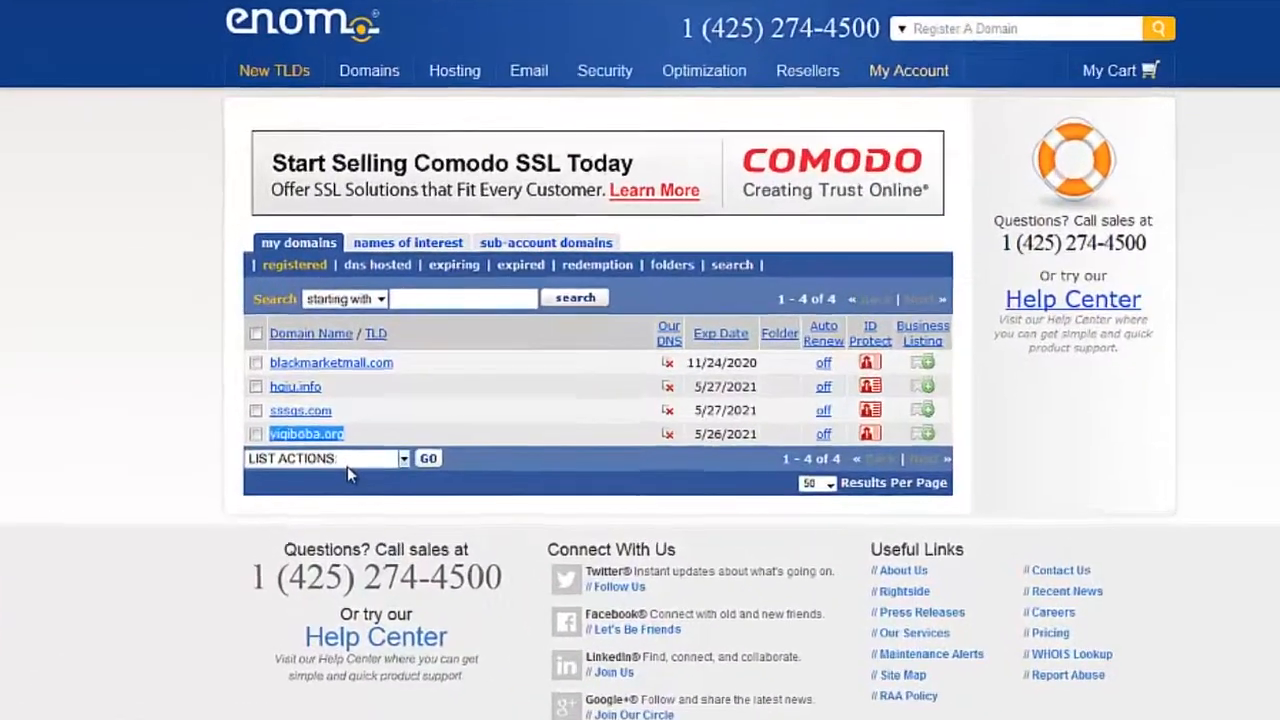
left_click(308, 432)
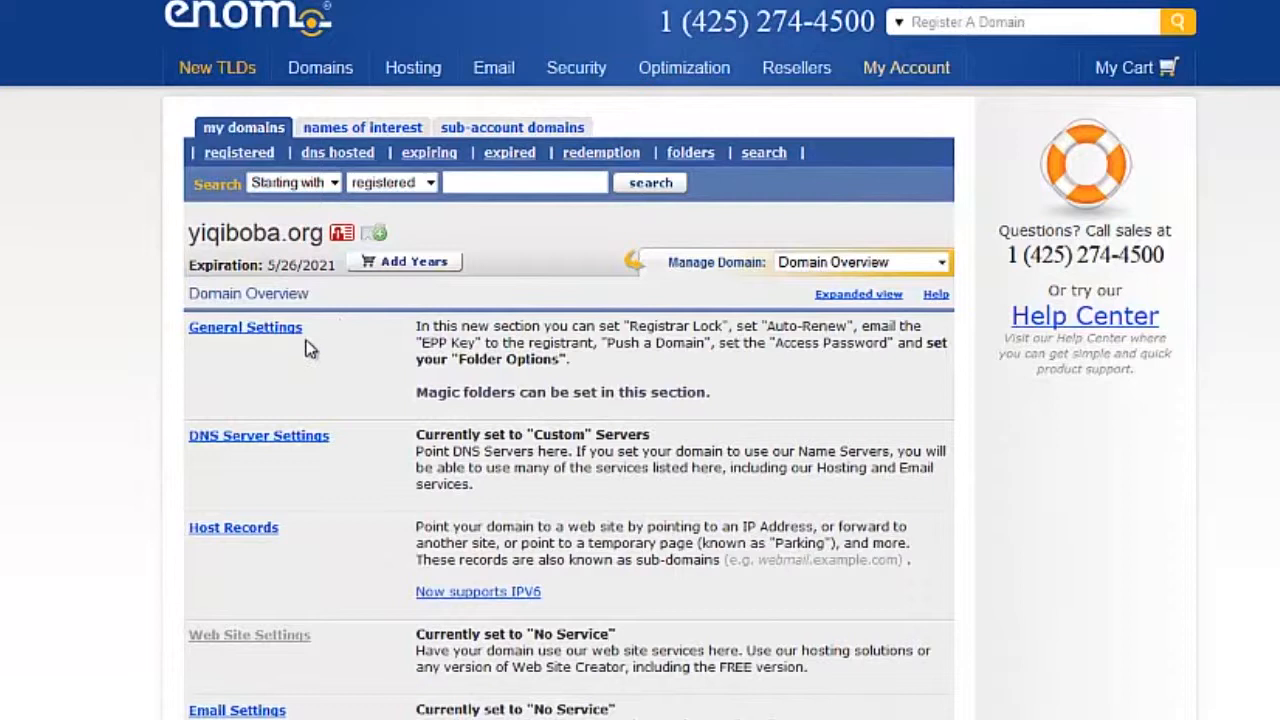
mouse_move(258, 436)
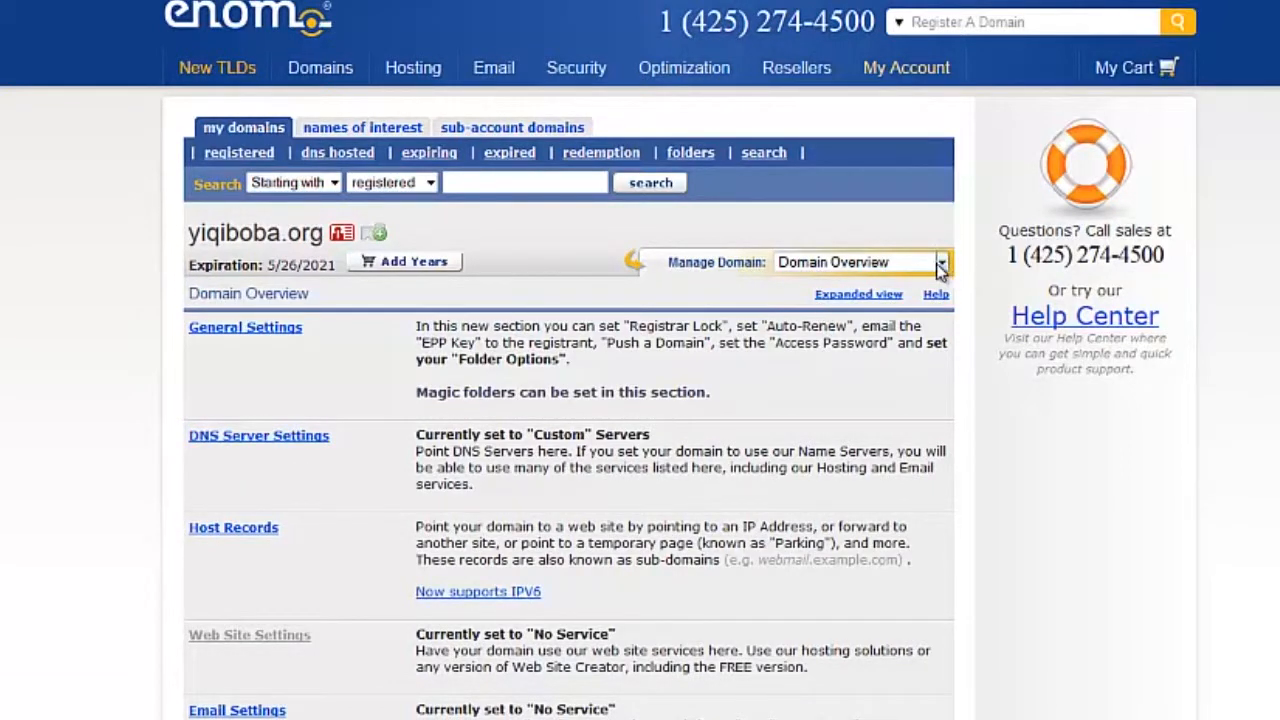
Step: From Manage Domain choose DNS Server Settings and begin custom entry of ns1.alpha.webeasyserve.com
left_click(938, 262)
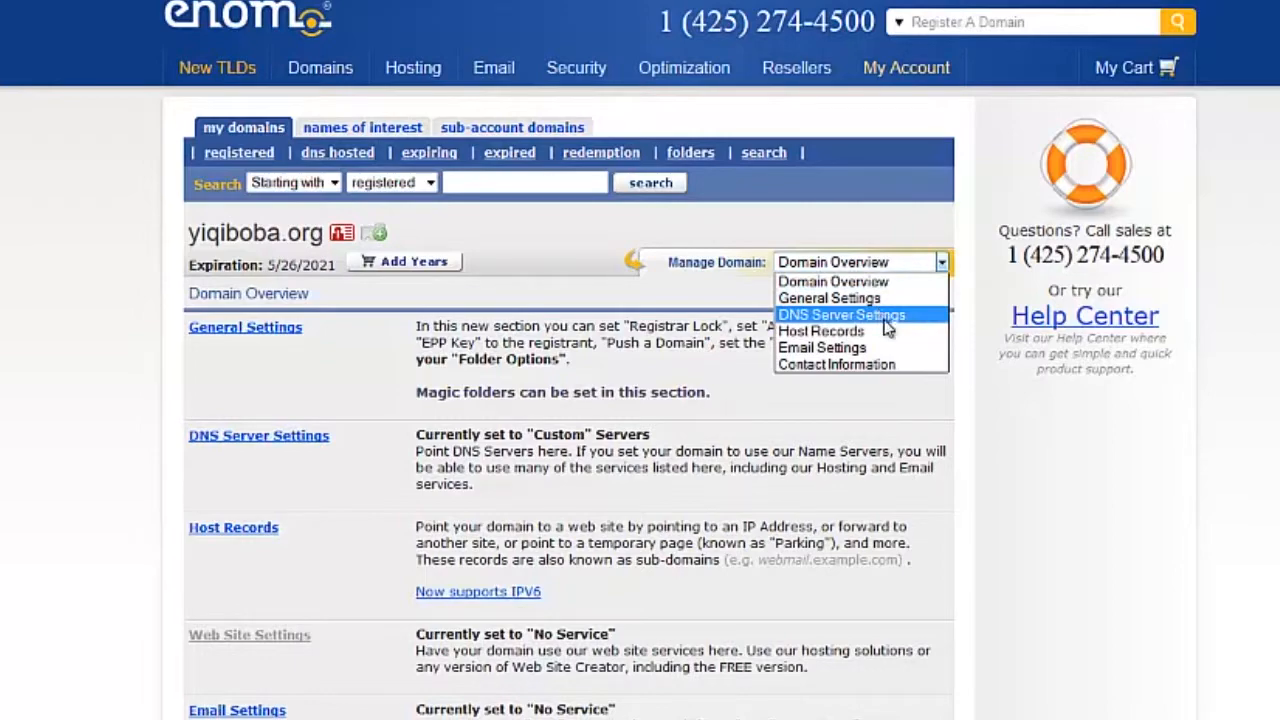
left_click(840, 314)
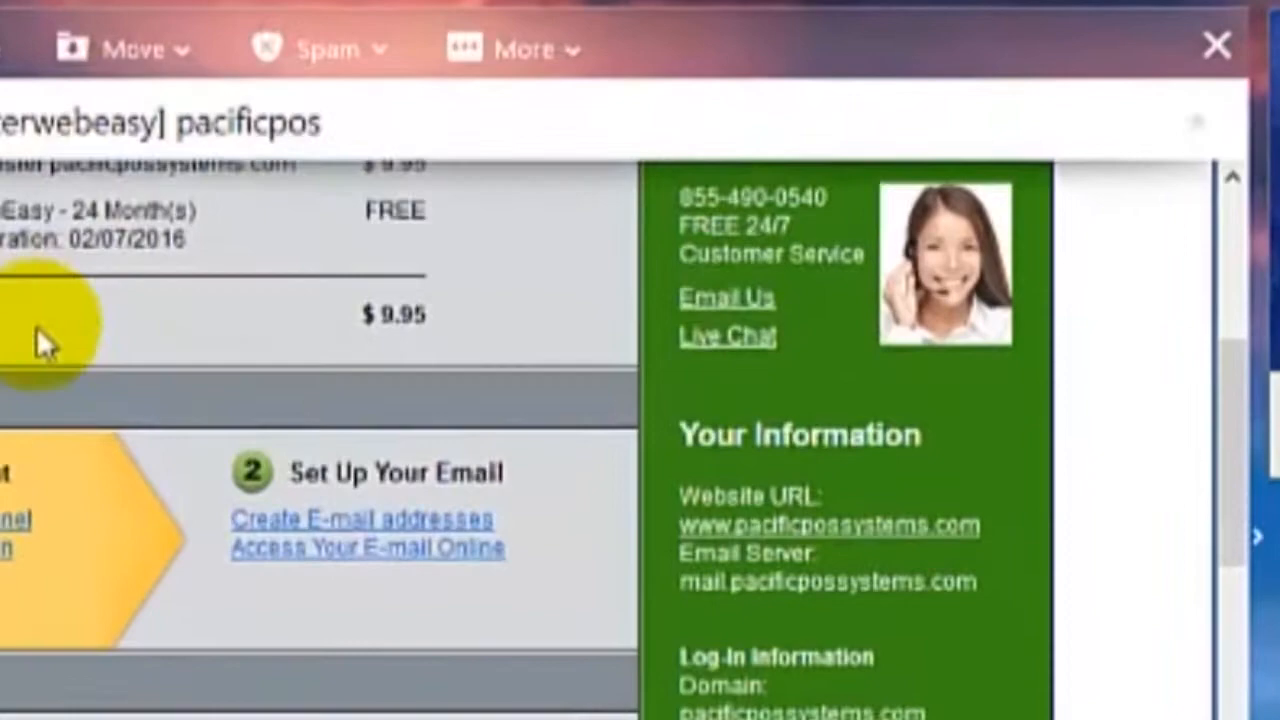
scroll("down", 3)
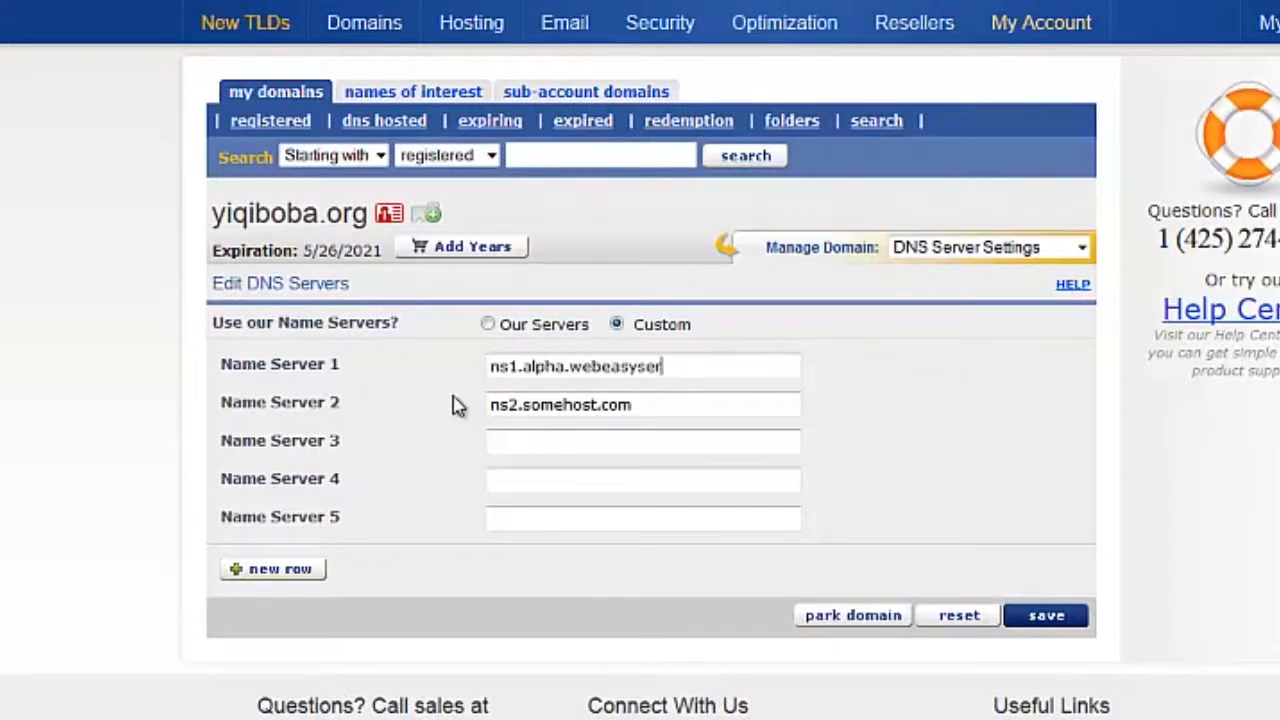
Step: Set Name Server 2 to ns2.alpha.webeasyserve.com, save, and accept the 24-hour propagation warning
type("ns2.alpha.webeasyserve.com")
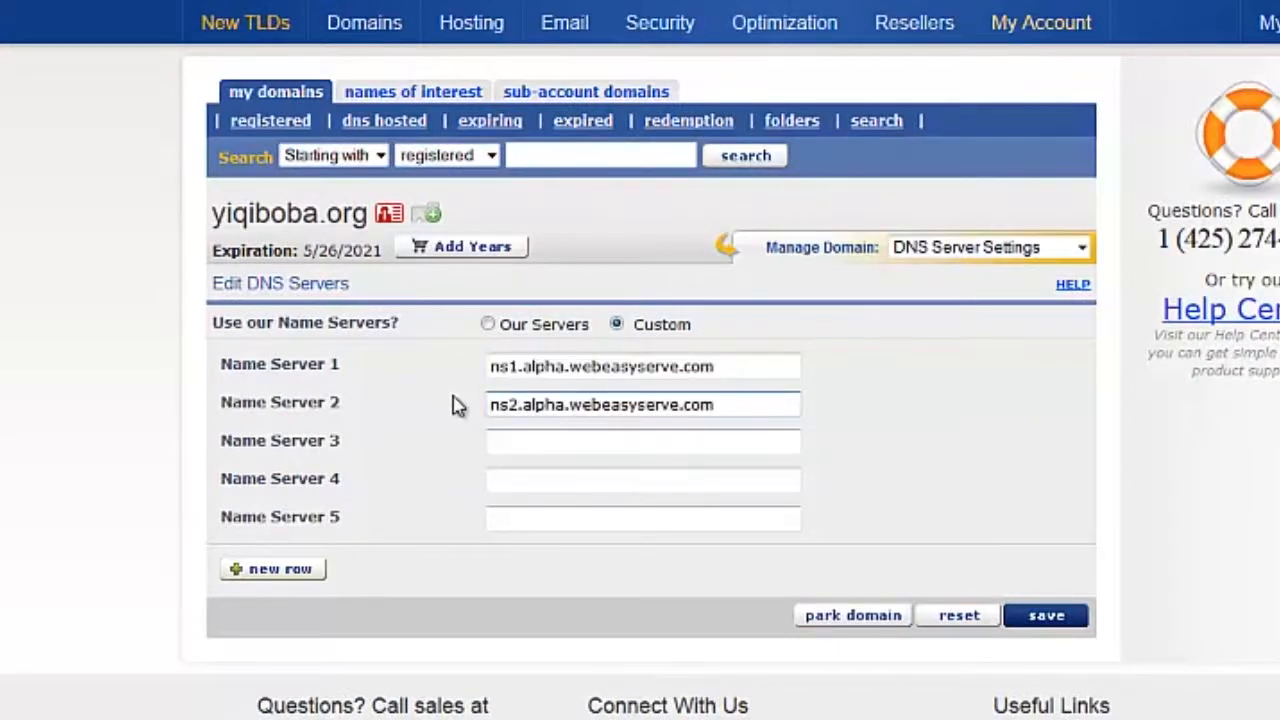
left_click(1046, 616)
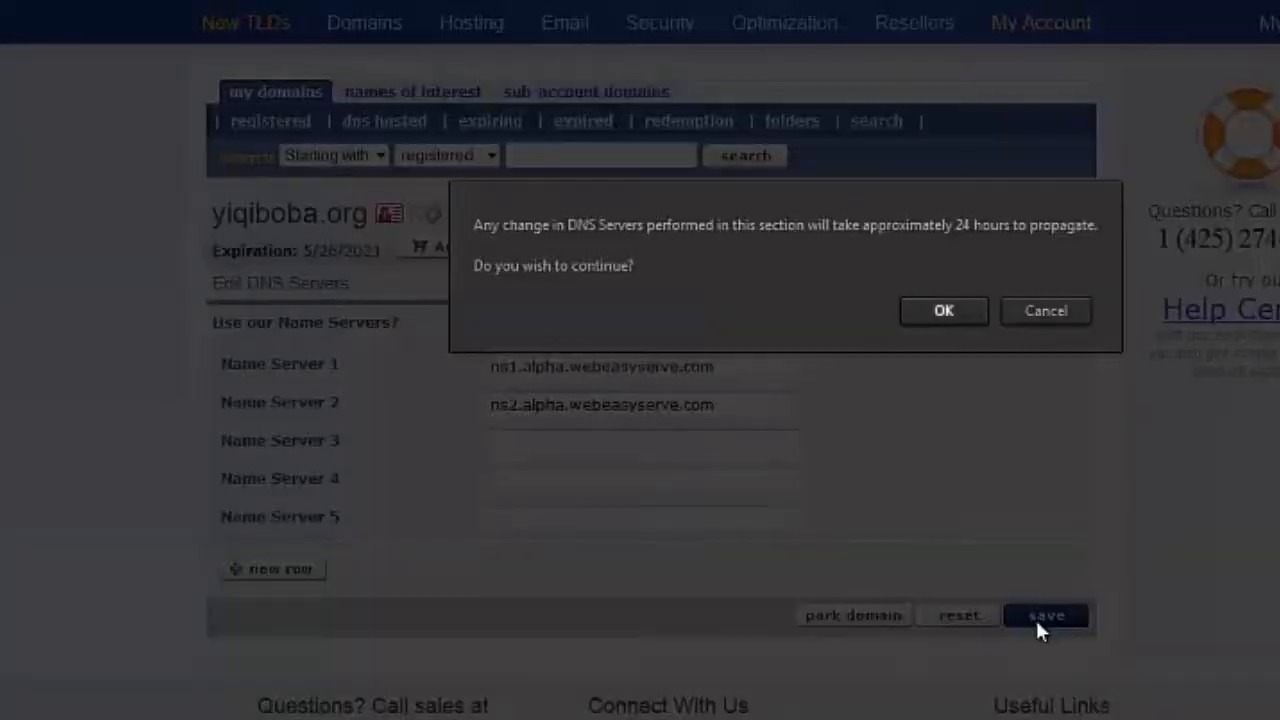
mouse_move(970, 410)
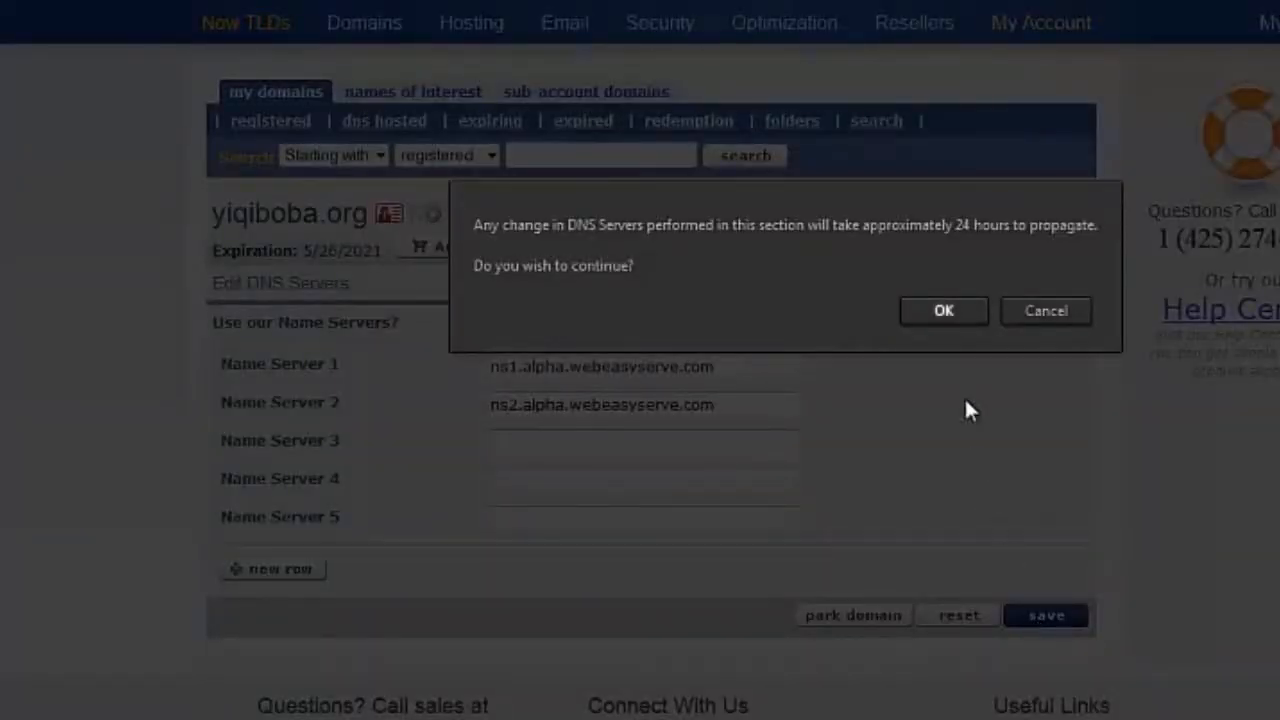
left_click(942, 310)
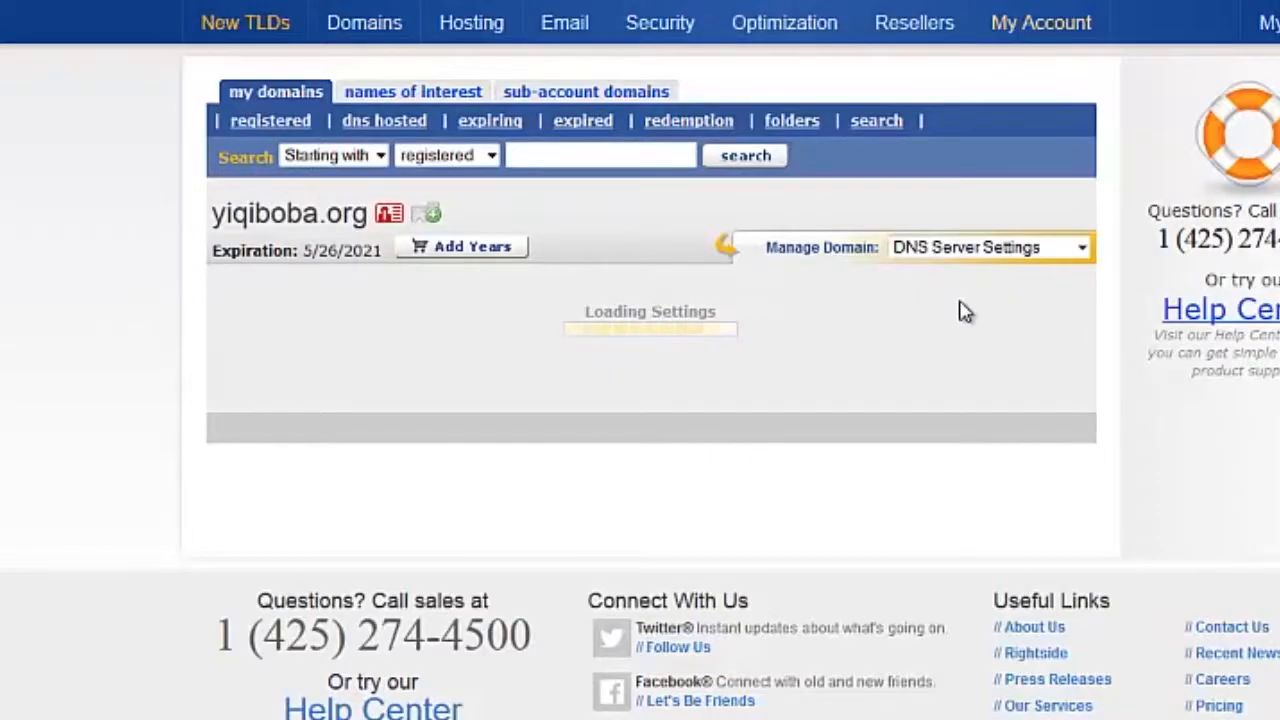